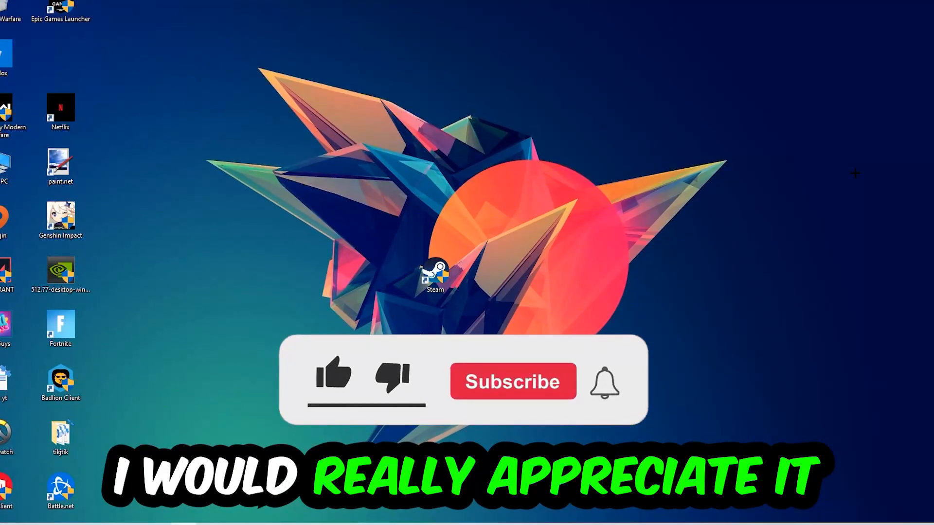
# Inspect the DPHelper Application and Console Window Host processes in Task Manager
pyautogui.click(332, 376)
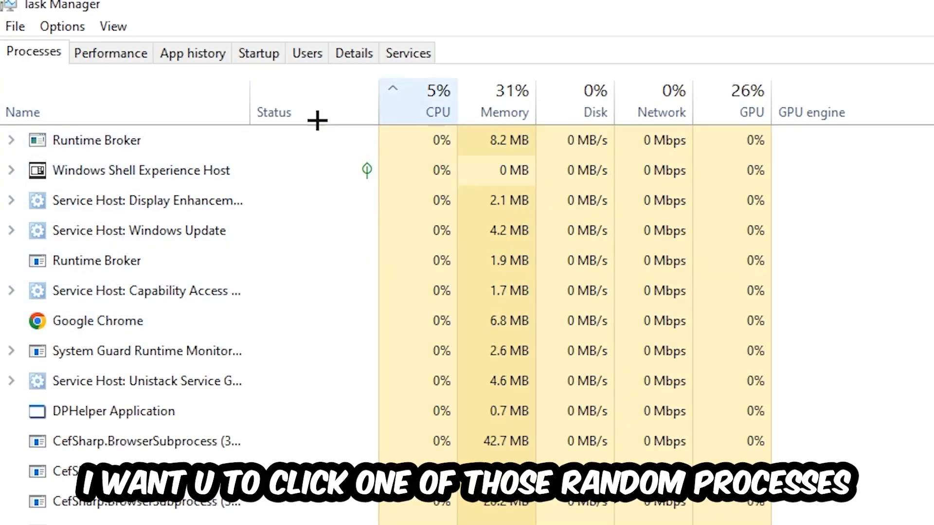
pyautogui.click(114, 411)
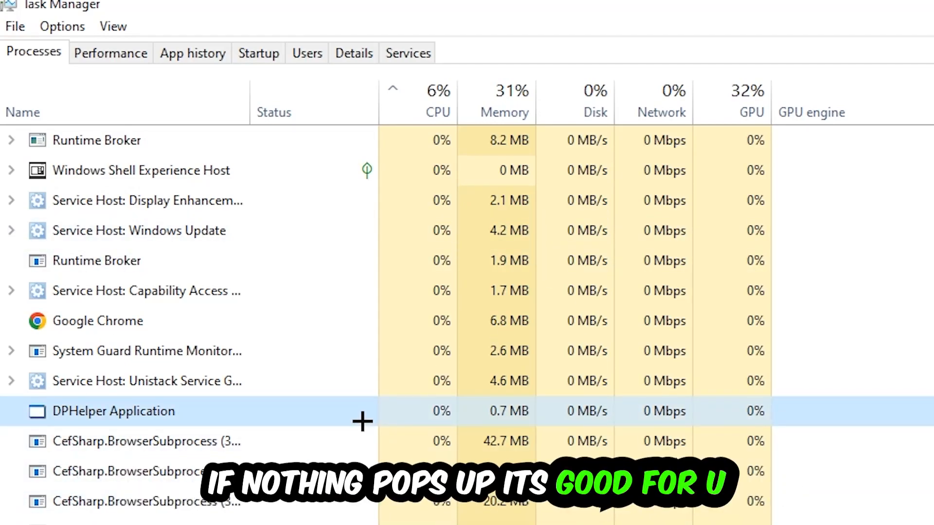
pyautogui.scroll(-3)
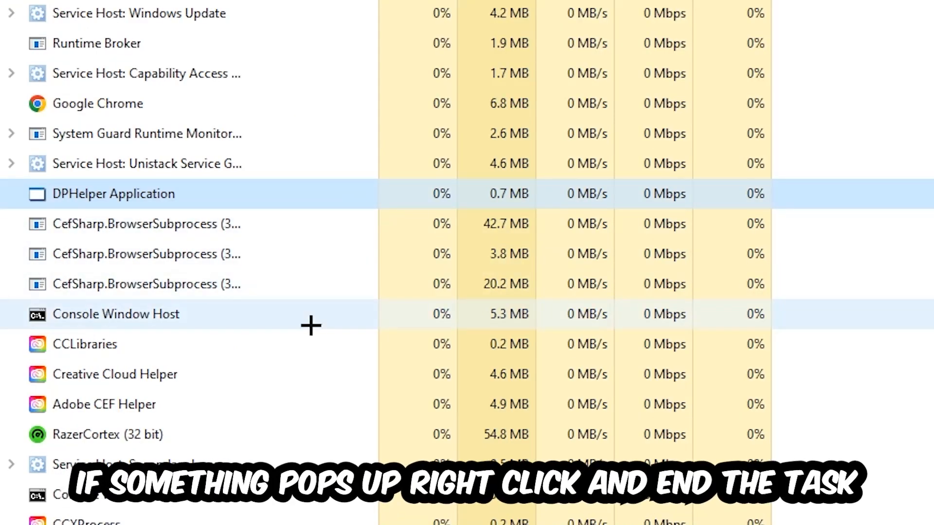
pyautogui.rightClick(116, 314)
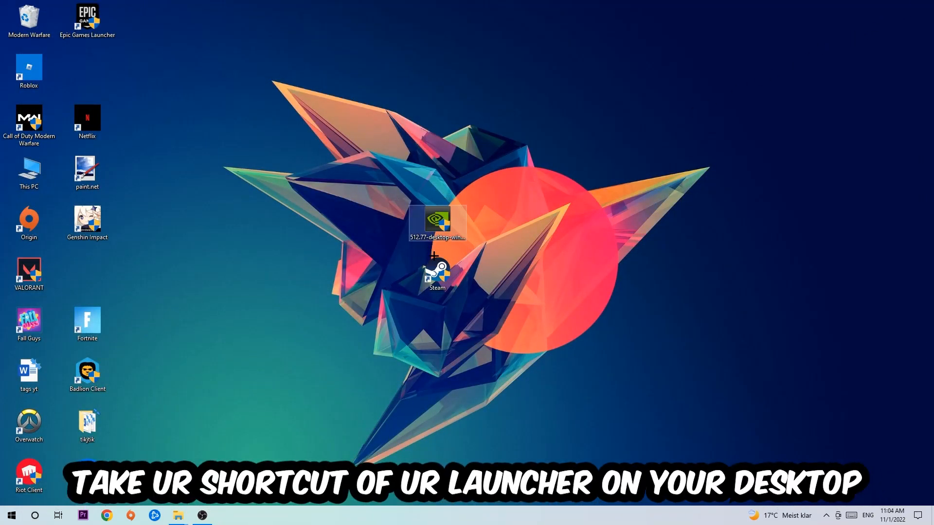
# Drag the Steam shortcut to the upper left and bring up its shortcut menu
pyautogui.moveTo(437, 272); pyautogui.dragTo(554, 173)
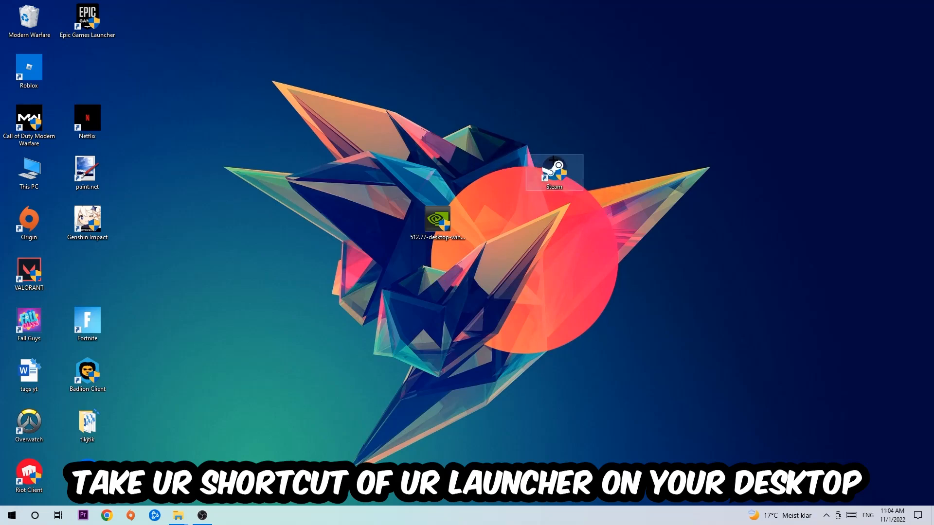
pyautogui.moveTo(555, 173); pyautogui.dragTo(379, 122)
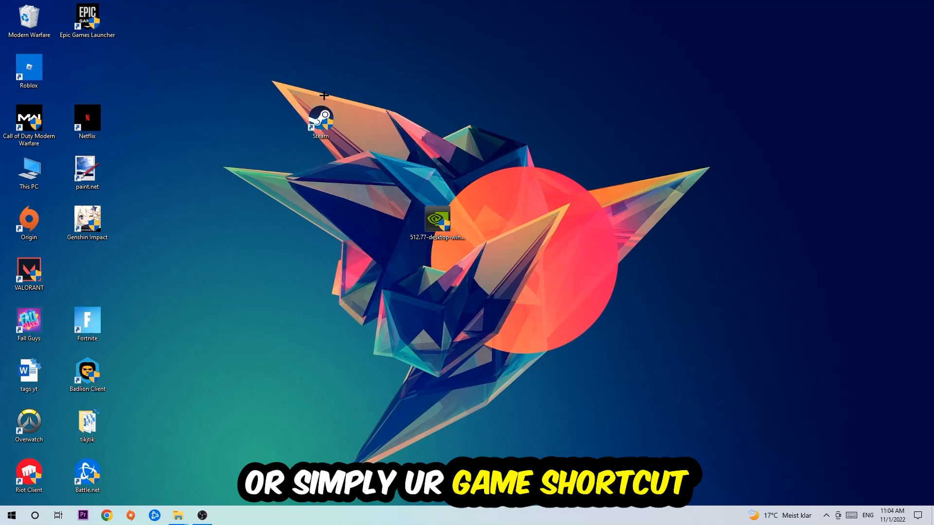
pyautogui.rightClick(321, 119)
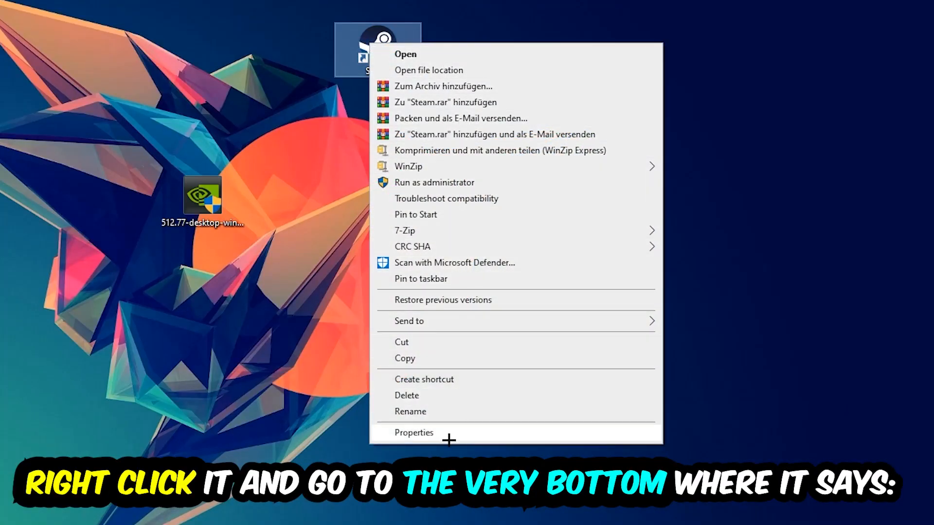
# View the Steam shortcut's Compatibility properties, then move the icon toward top centre
pyautogui.click(413, 432)
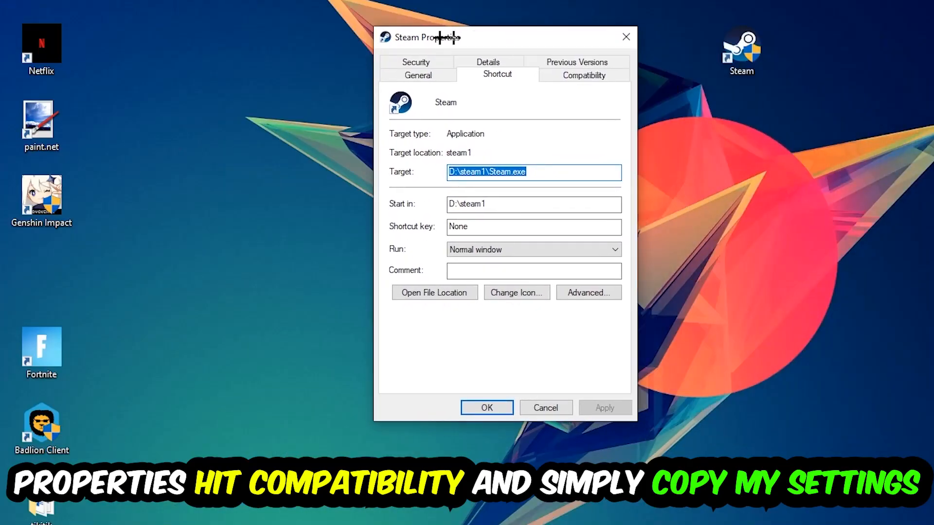
pyautogui.click(583, 75)
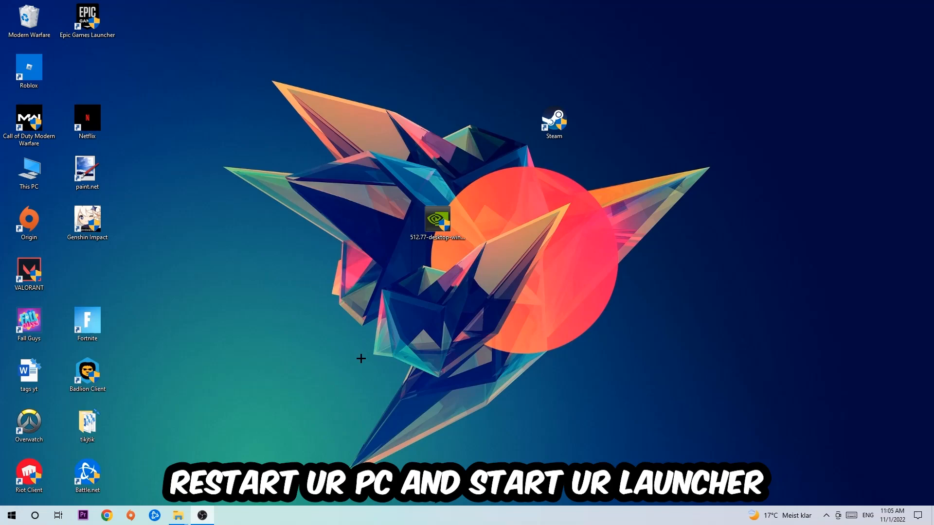
pyautogui.moveTo(554, 123); pyautogui.dragTo(438, 122)
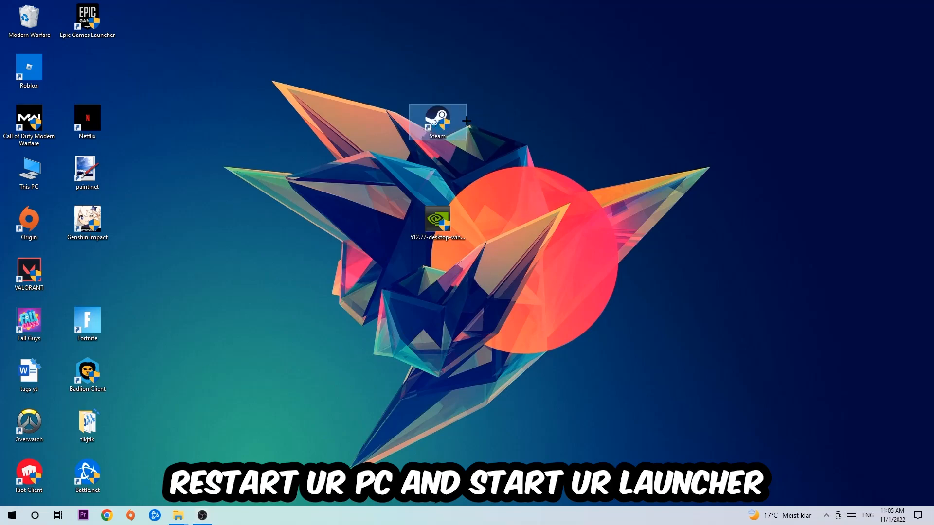